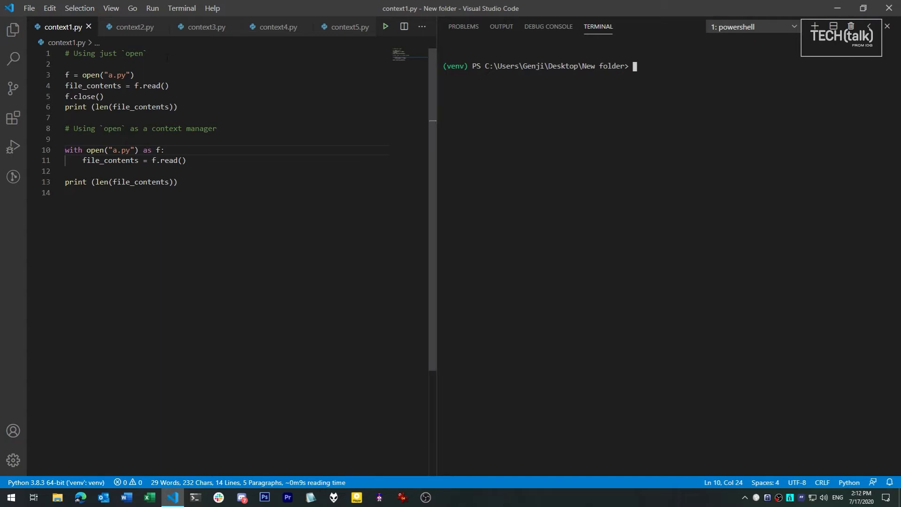
Highlight the open and close calls and the with block in context1.py while explaining them.
double_click(90, 75)
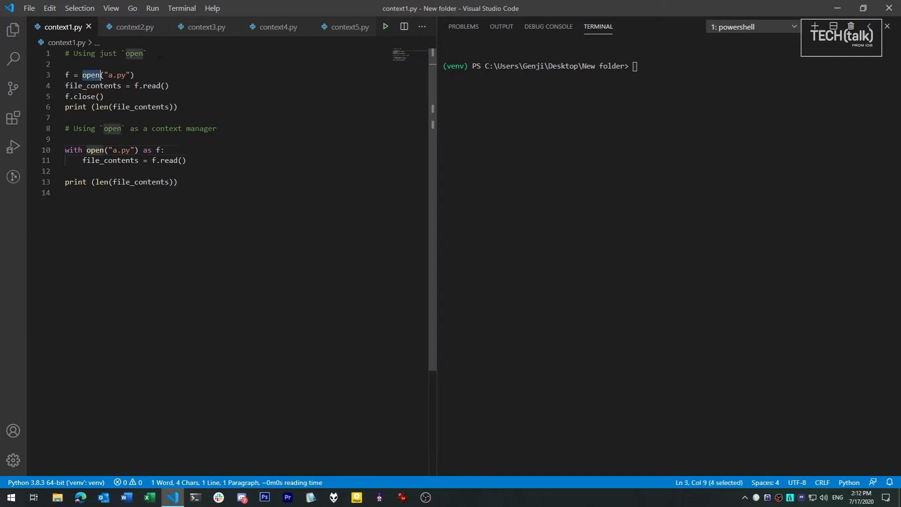
left_click(85, 119)
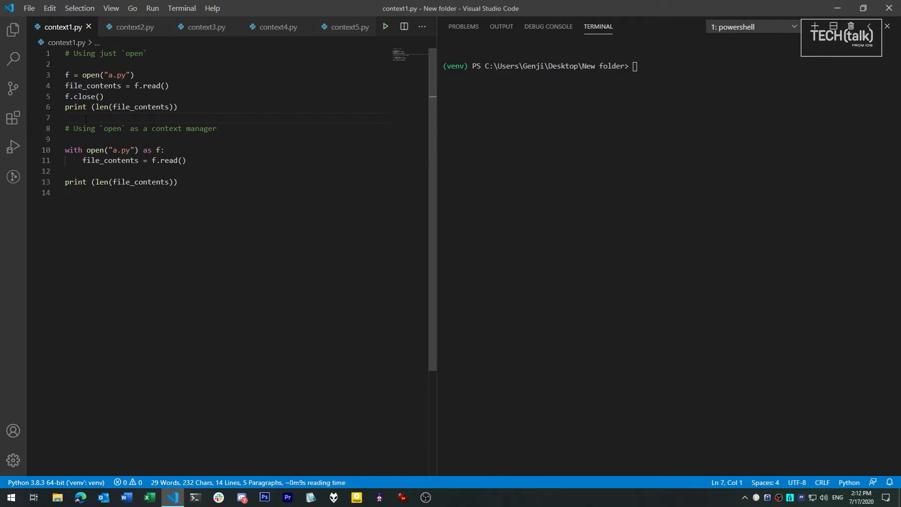
left_click_drag(66, 150, 186, 161)
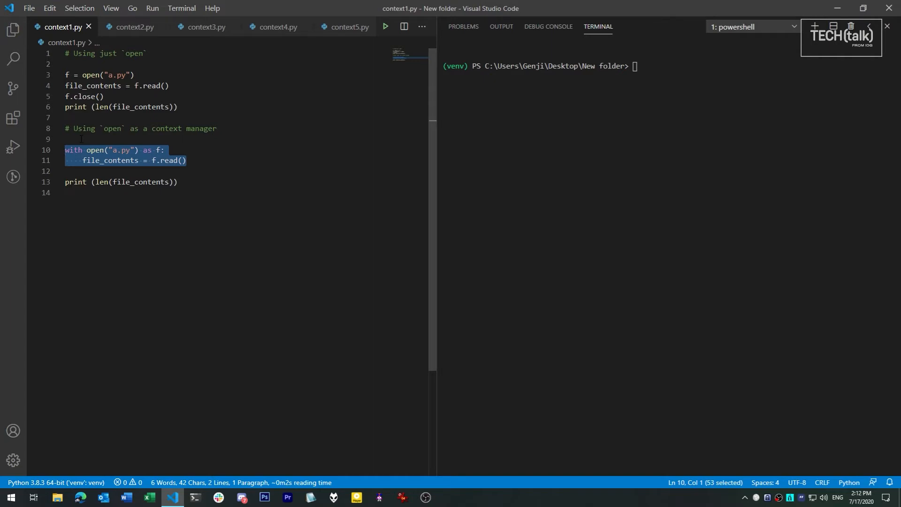
left_click(65, 139)
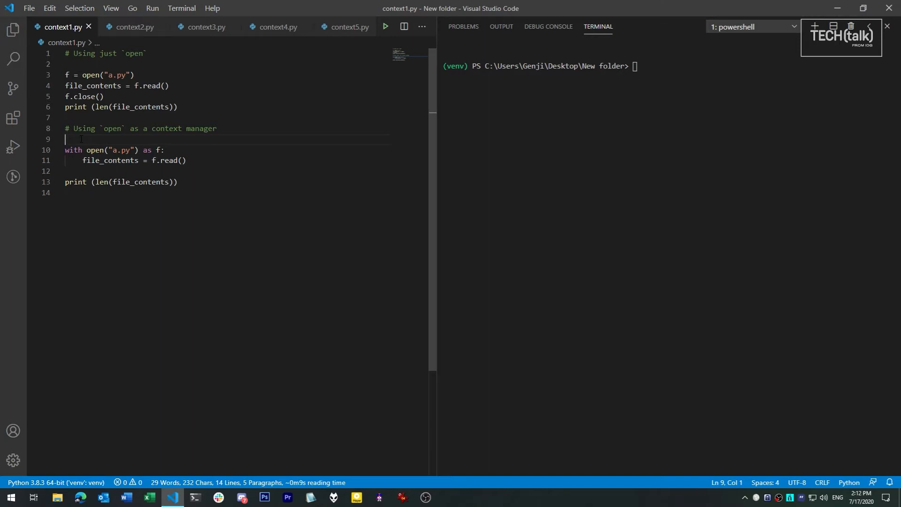
double_click(90, 76)
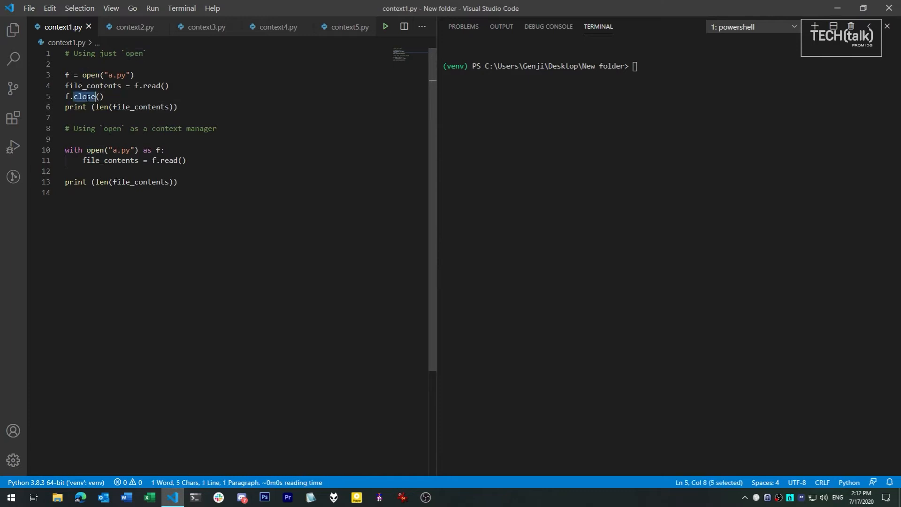
left_click(86, 117)
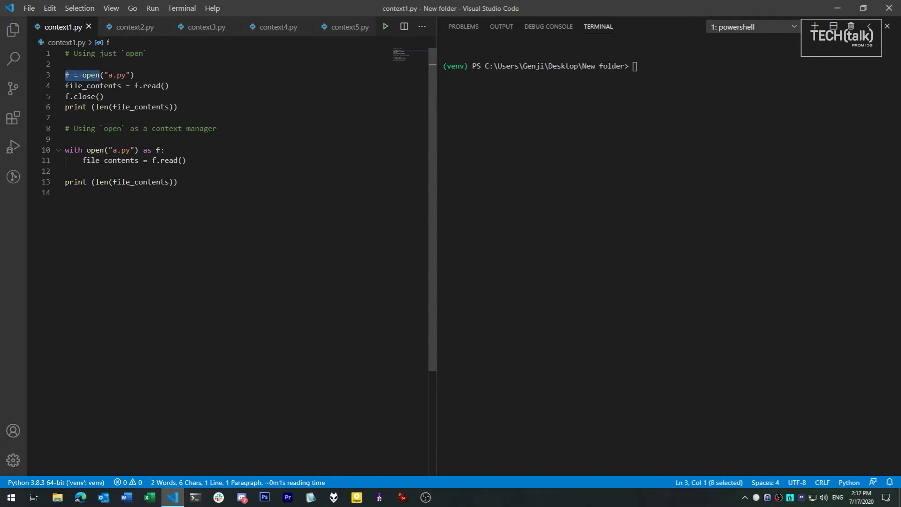
Highlight the with keyword on line 10, then return focus to the editor after the run prints 496 twice.
double_click(72, 150)
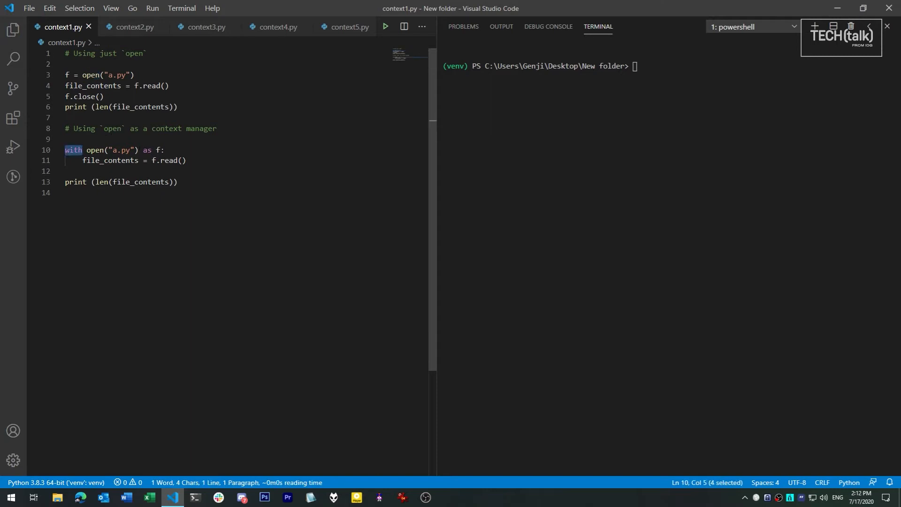
double_click(160, 150)
type("py .\\context1.py")
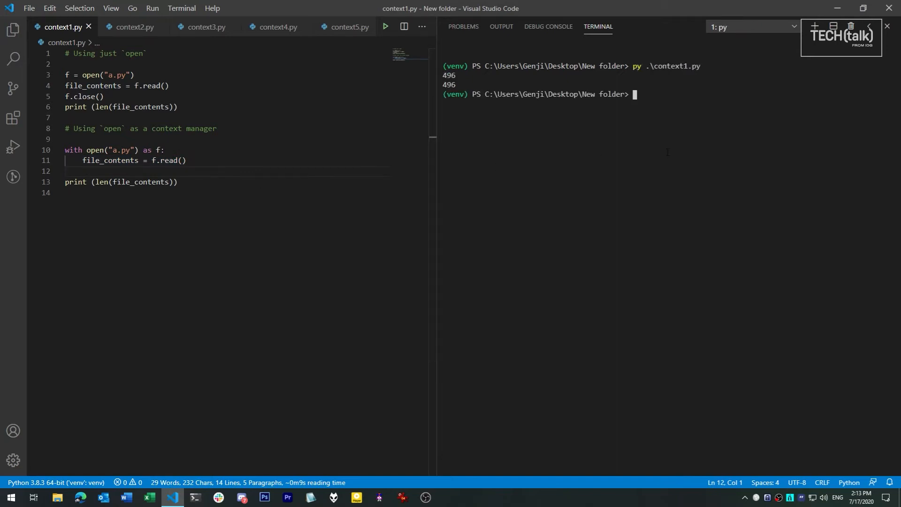
left_click(750, 26)
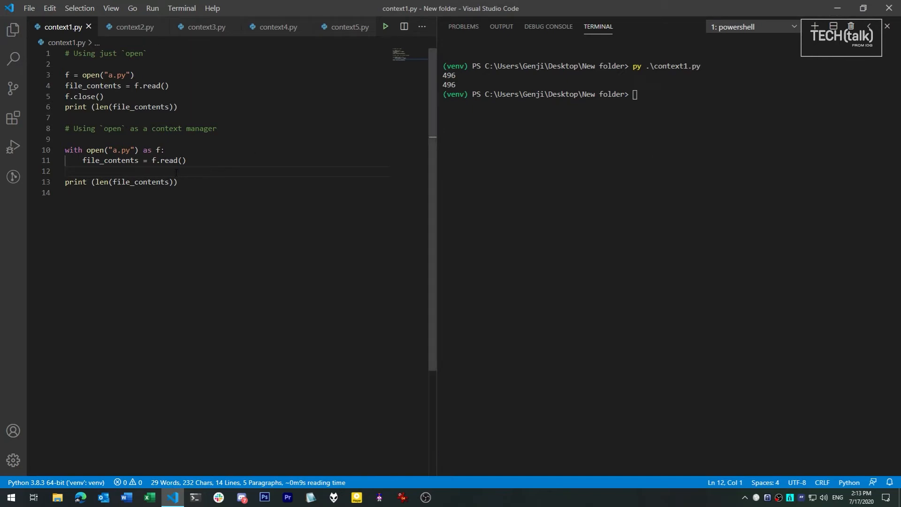
mouse_move(152, 43)
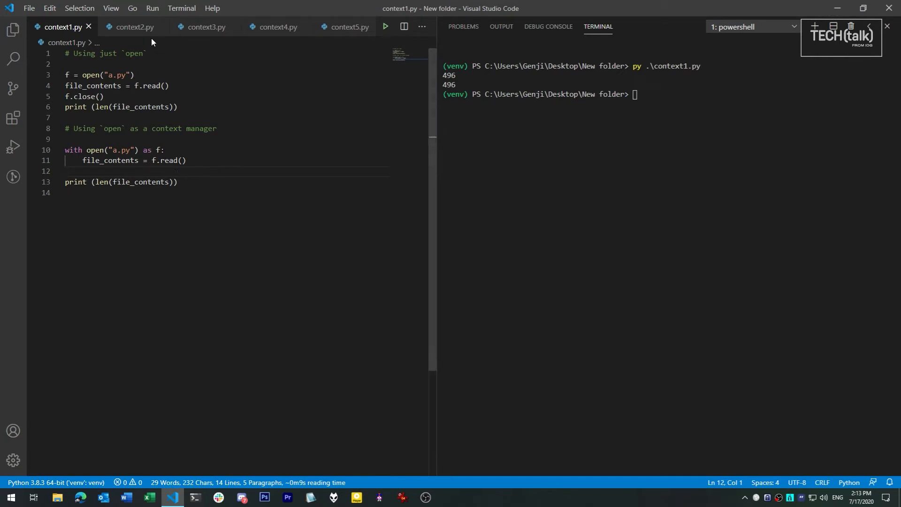
Switch to context2.py and run it with py, getting 496 then an Exception traceback.
left_click(133, 27)
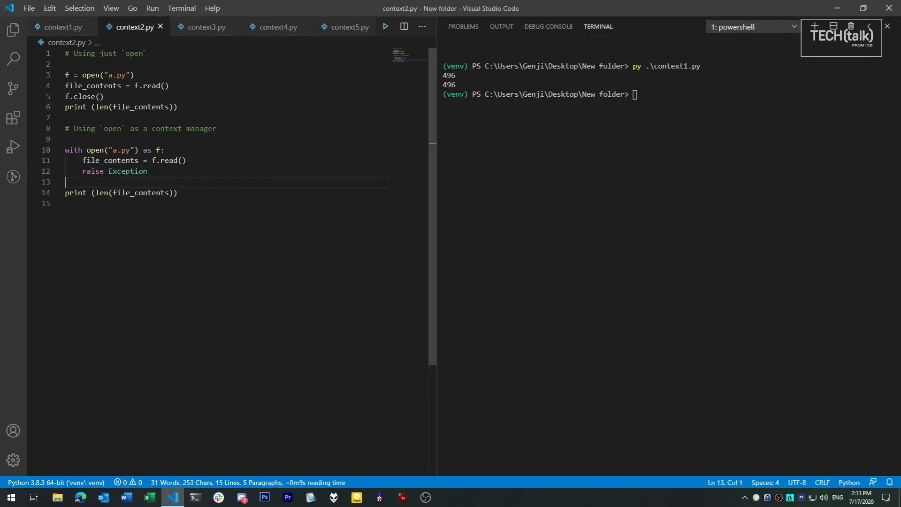
type("py con")
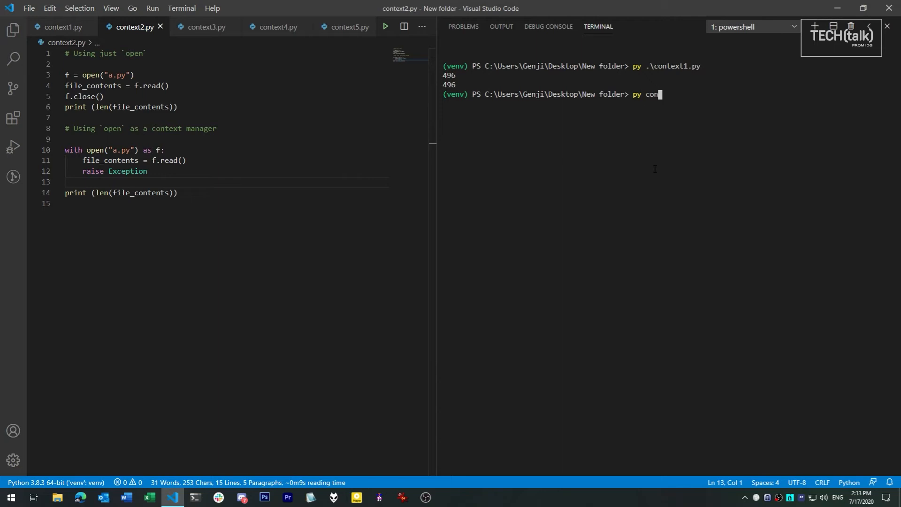
key("Return")
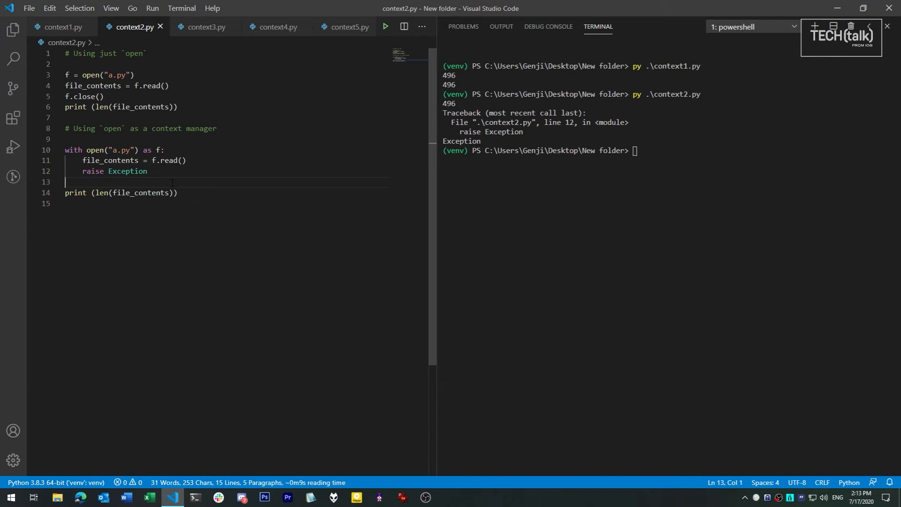
mouse_move(205, 27)
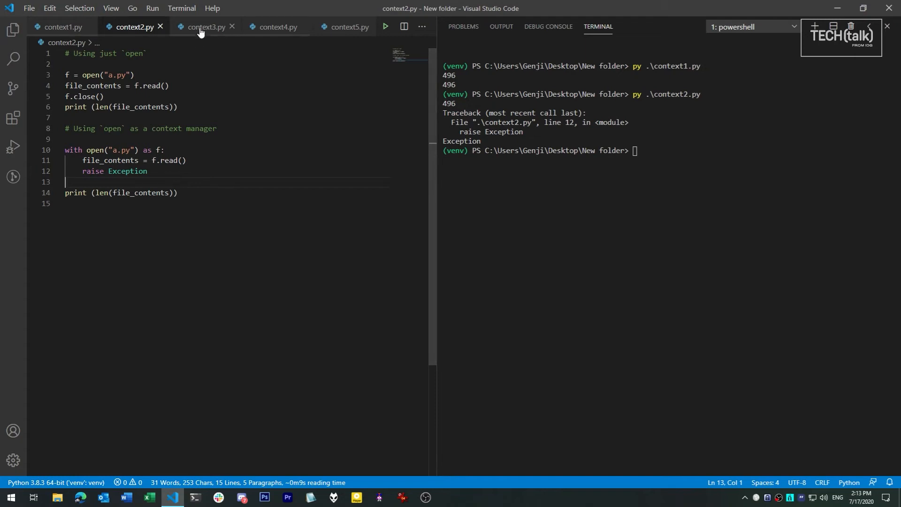
Switch to context3.py and highlight the MyFile class name and its __enter__ definition.
left_click(205, 28)
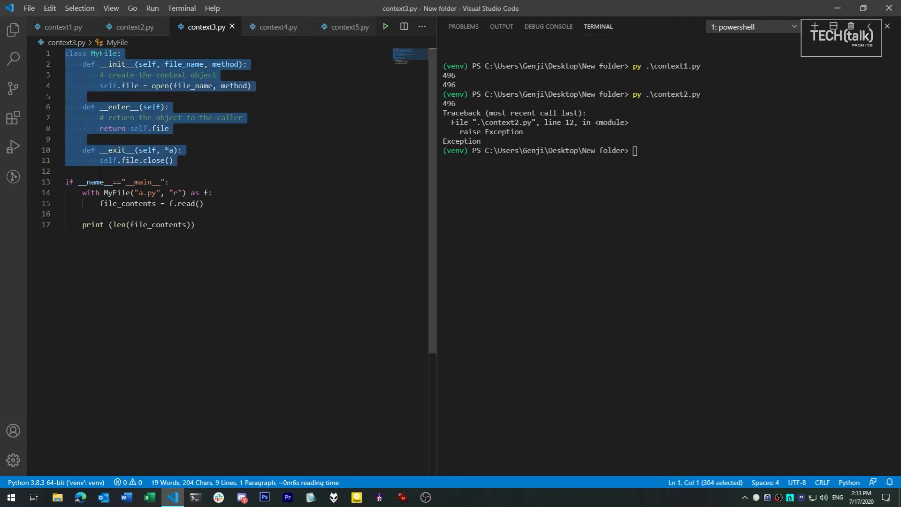
double_click(89, 64)
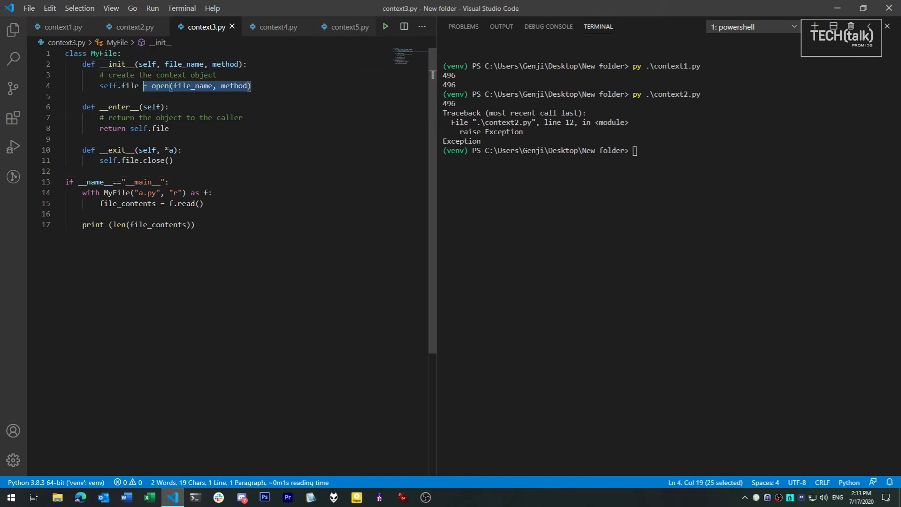
left_click_drag(141, 86, 101, 85)
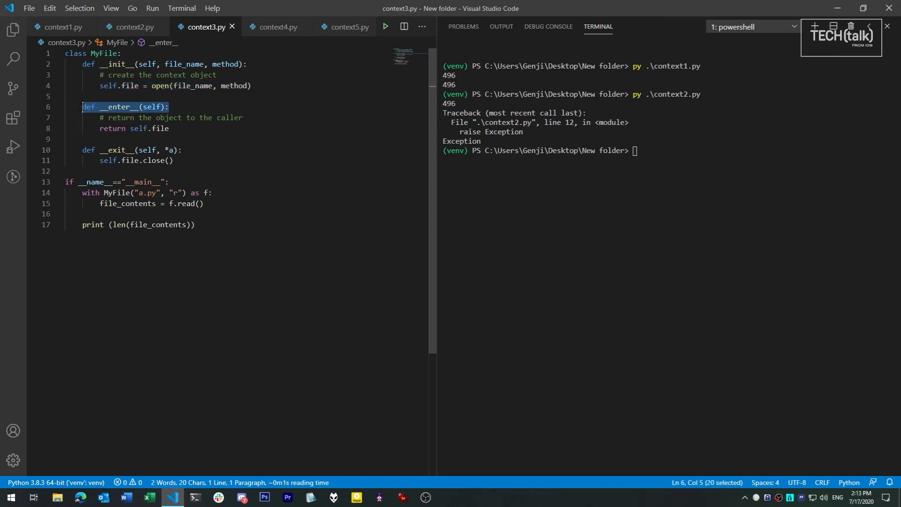
left_click(169, 129)
type("py .\\context3.py")
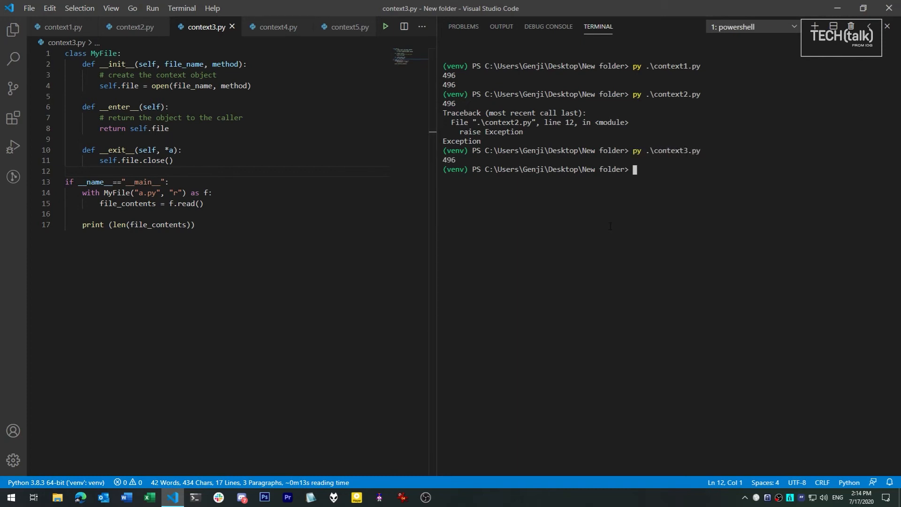
Switch to context4.py, highlight CustomException in the exit check, and run py .\context4.py.
left_click(276, 26)
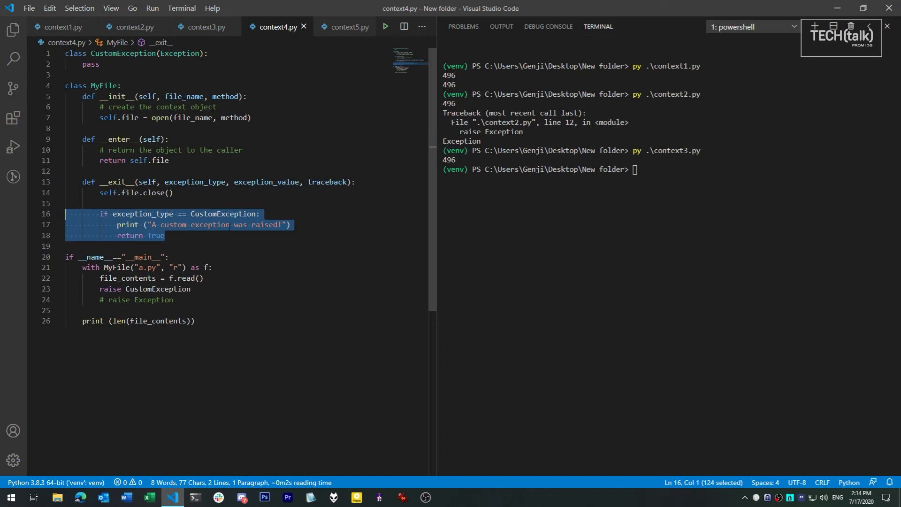
double_click(223, 214)
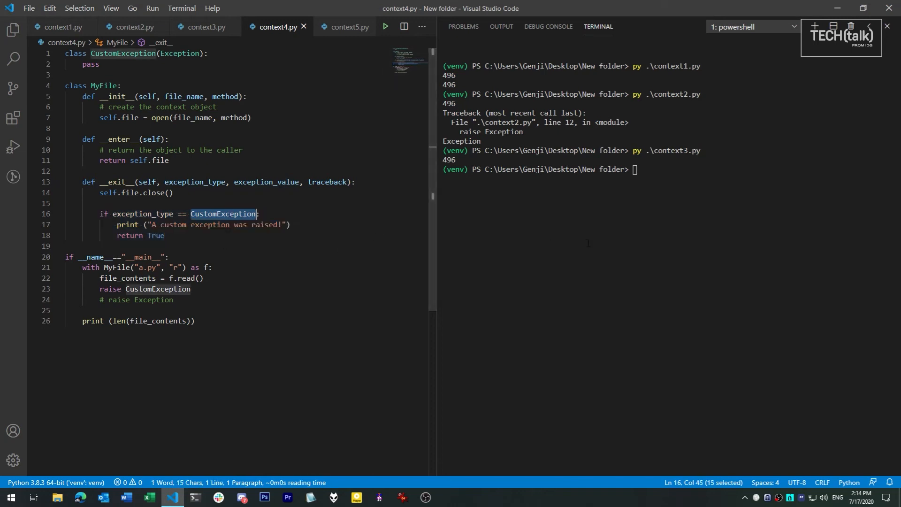
type("py .\\context4.py")
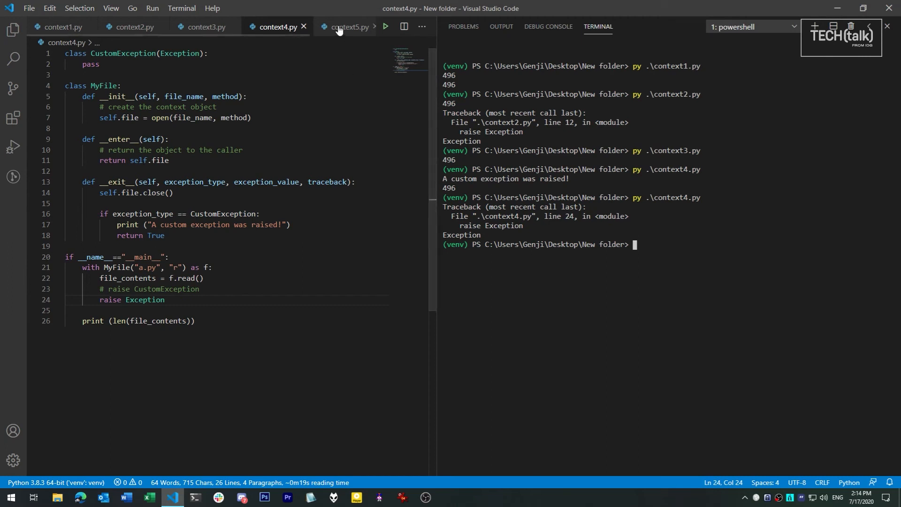
Switch through context5.py to context6.py and highlight its finally block on lines 13–14.
left_click(341, 27)
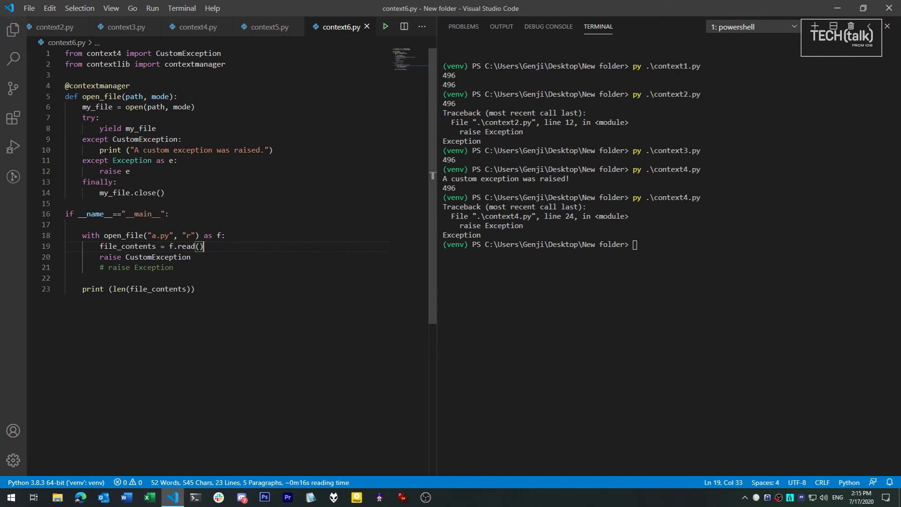
left_click_drag(83, 117, 179, 161)
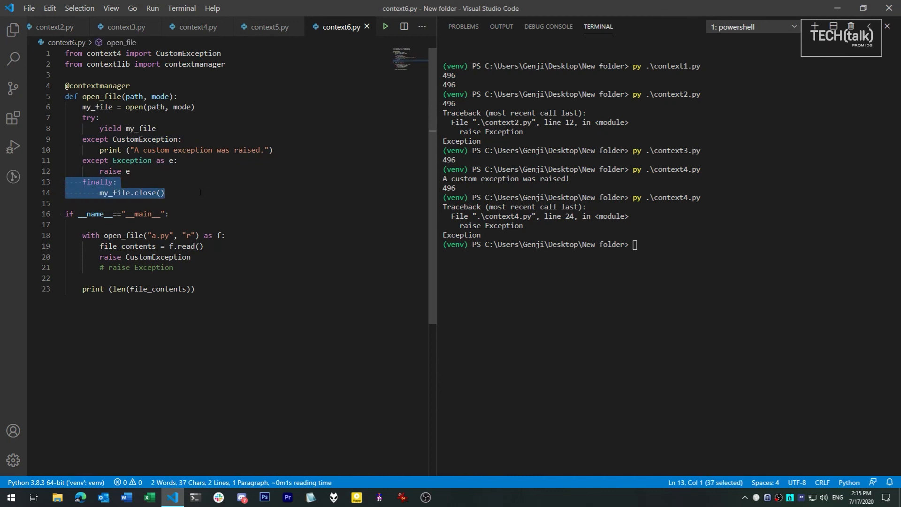
left_click(165, 193)
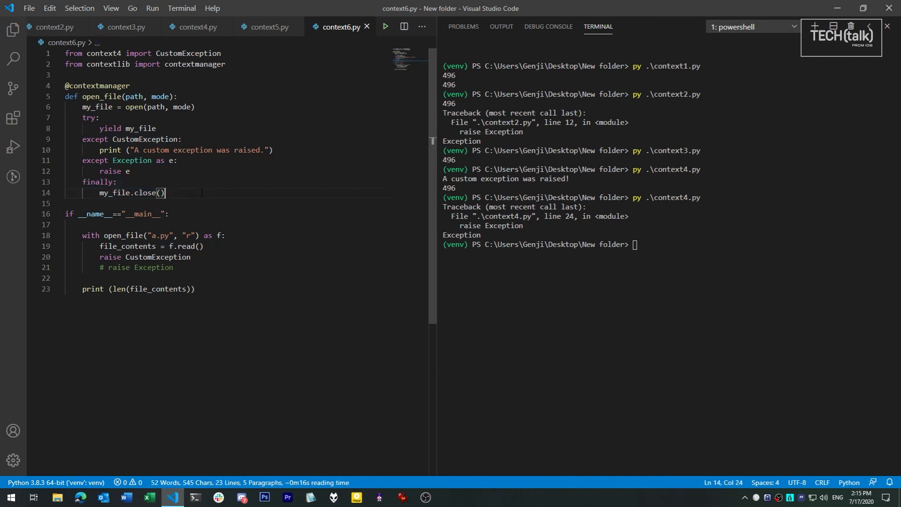
Run the script from the terminal with py, printing 496.
type("py .\\context1.py")
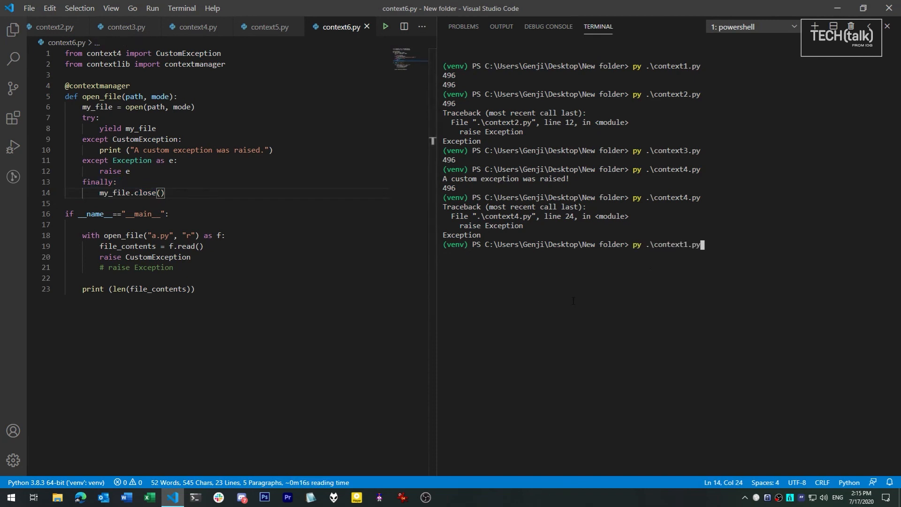
key("Return")
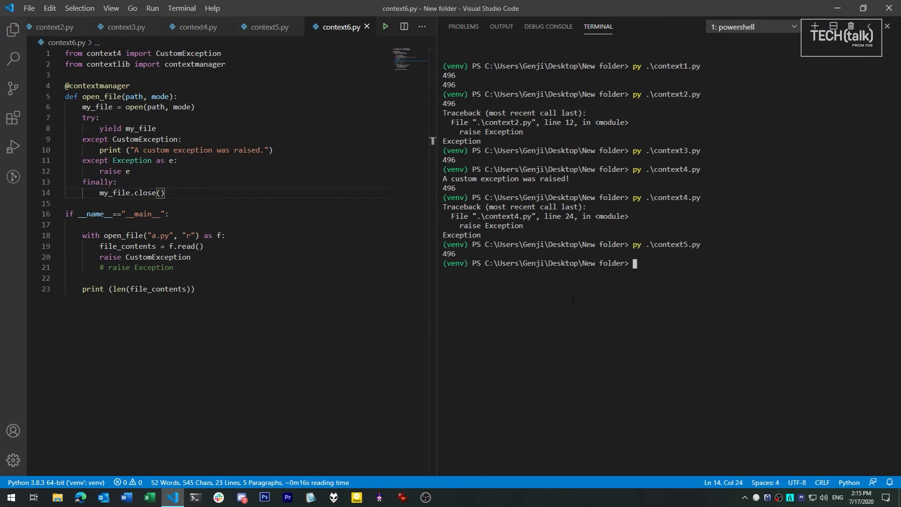